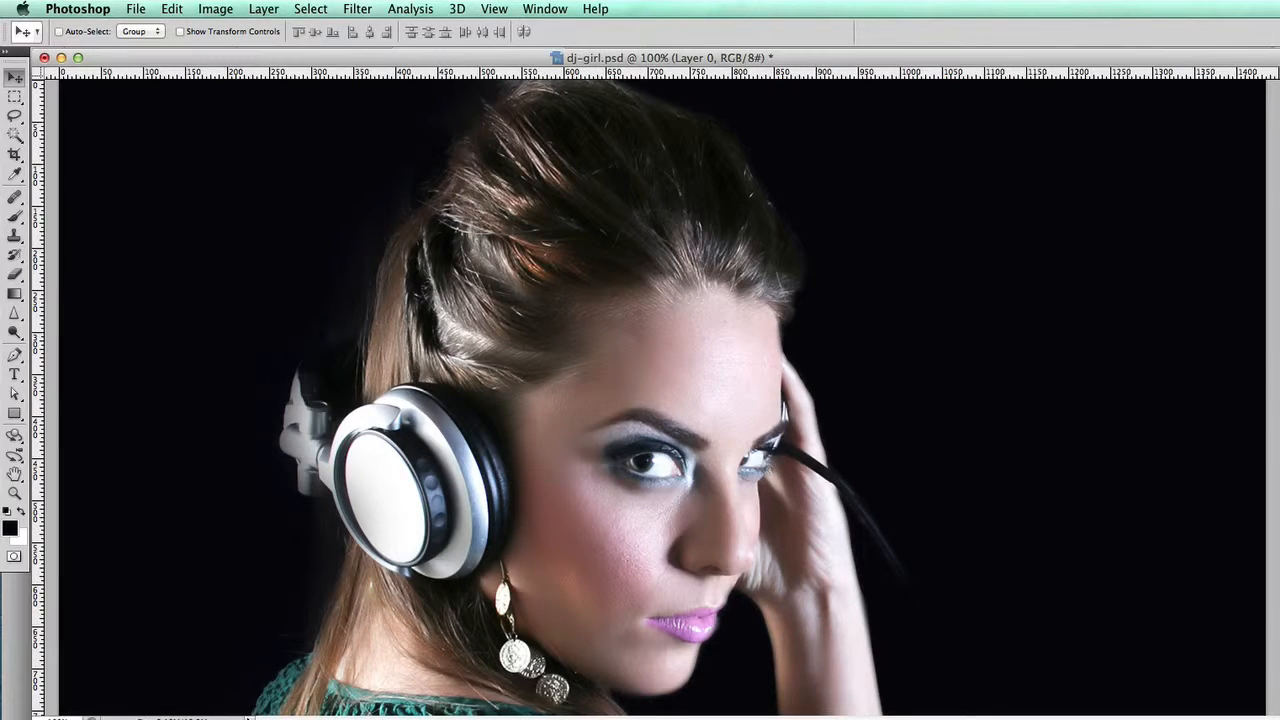
- Show dj-girl.psd with the DJ equipment background layer visible behind her
{"action": "left_click", "coordinate": [16, 152]}
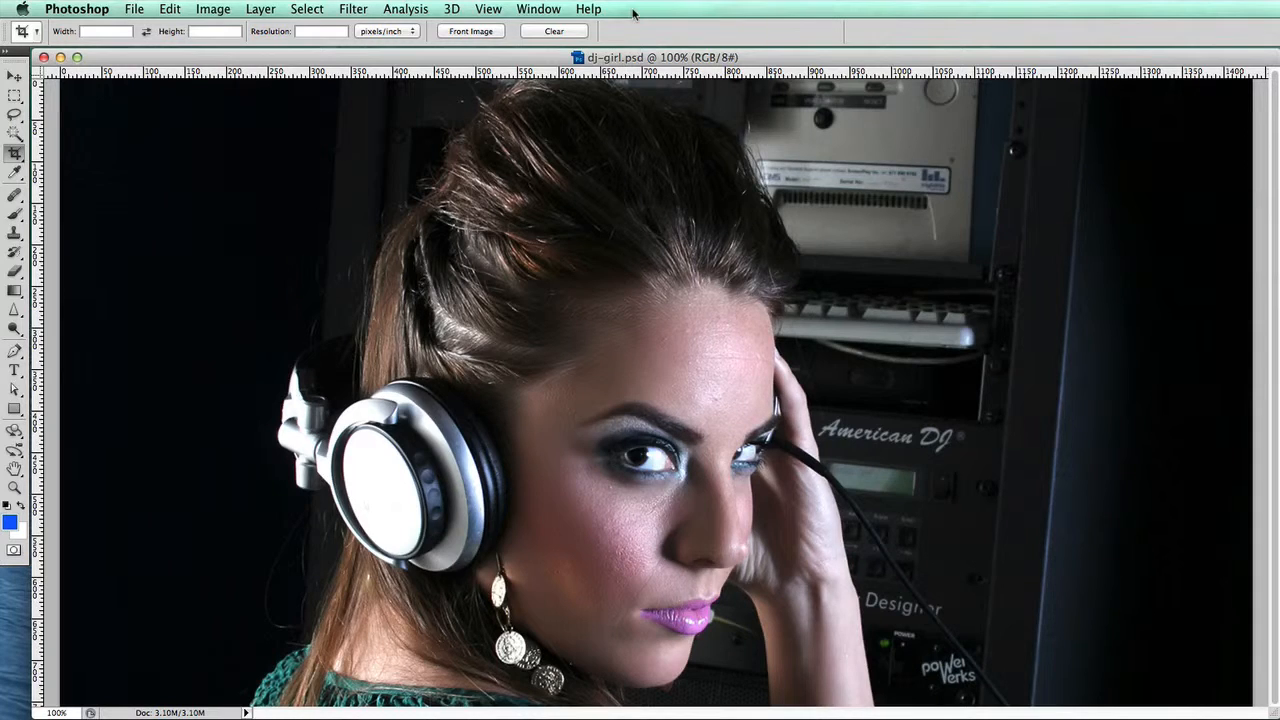
{"action": "left_click", "coordinate": [538, 8]}
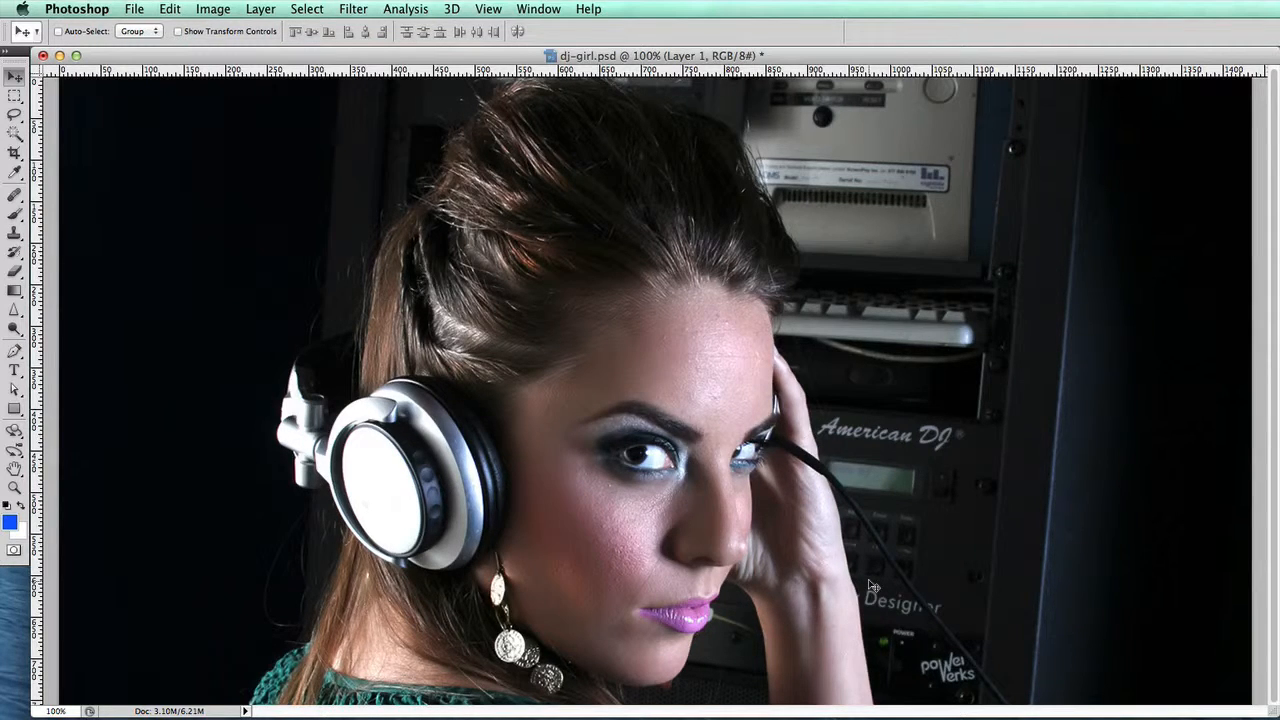
{"action": "left_click", "coordinate": [16, 136]}
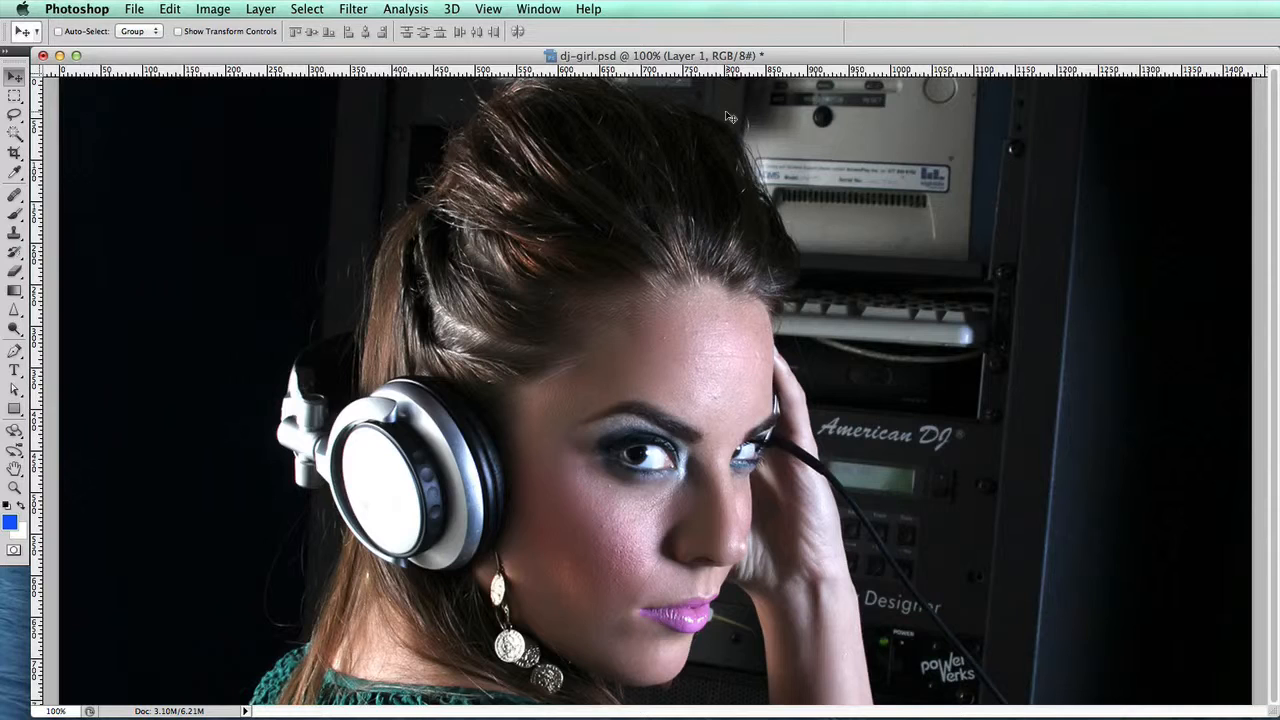
- Show the Paths palette listing the existing Path 1 for the portrait
{"action": "left_click", "coordinate": [540, 8]}
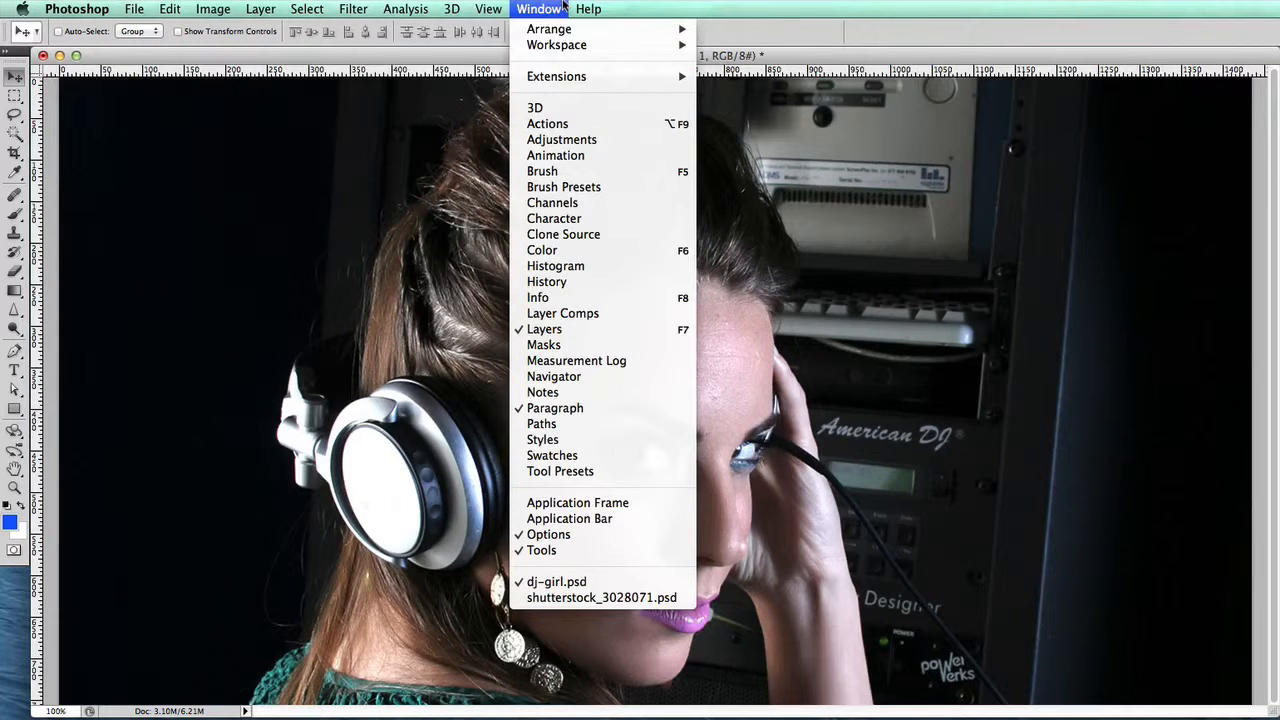
{"action": "left_click", "coordinate": [540, 8]}
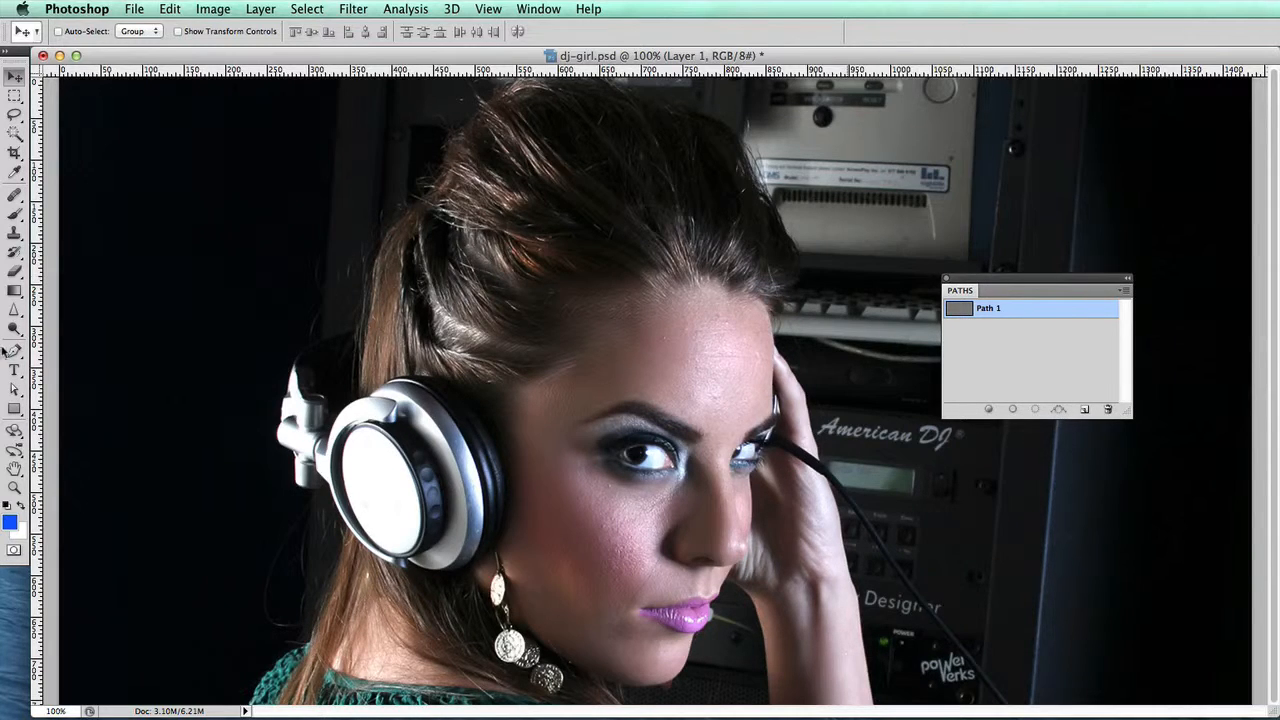
{"action": "mouse_move", "coordinate": [16, 352]}
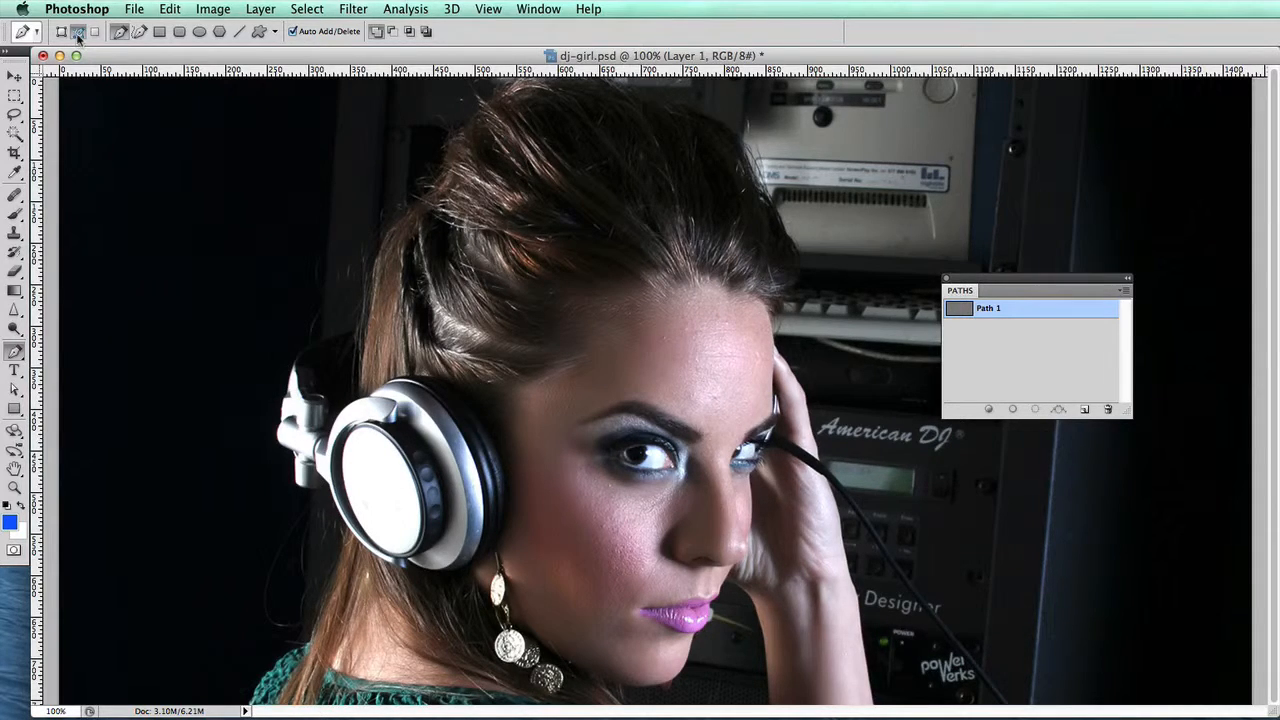
{"action": "mouse_move", "coordinate": [76, 32]}
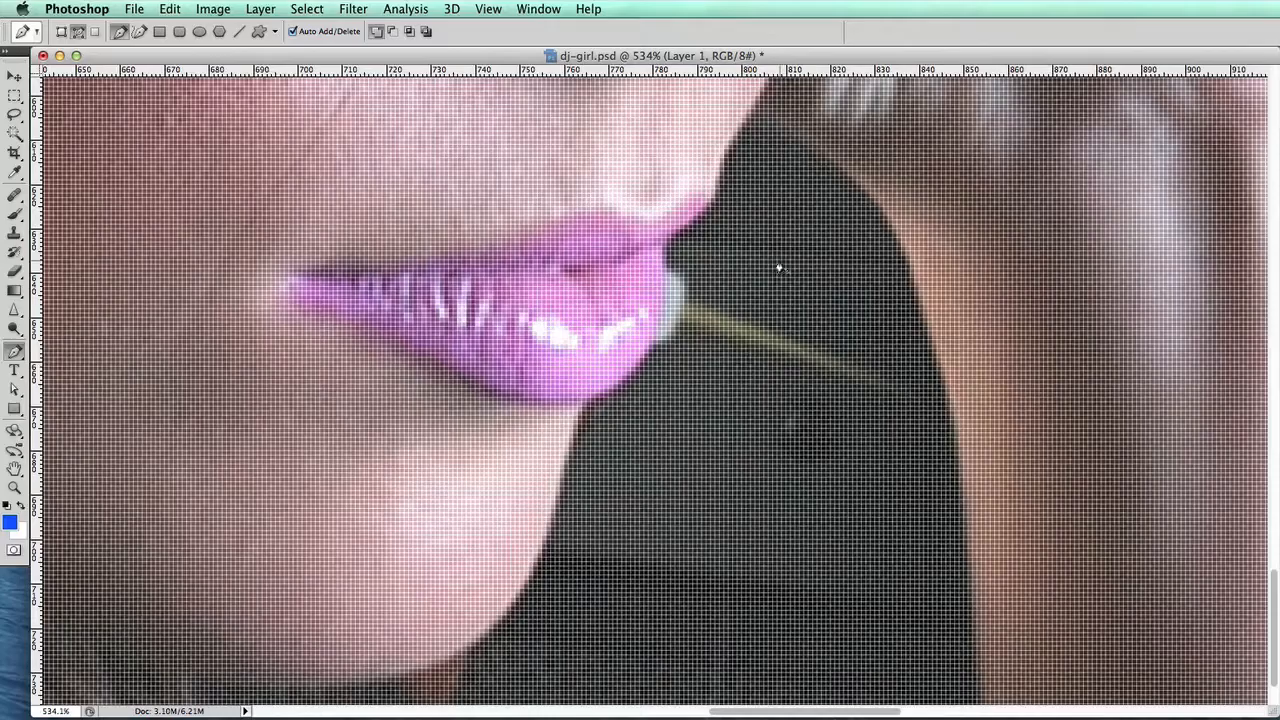
{"action": "mouse_move", "coordinate": [768, 164]}
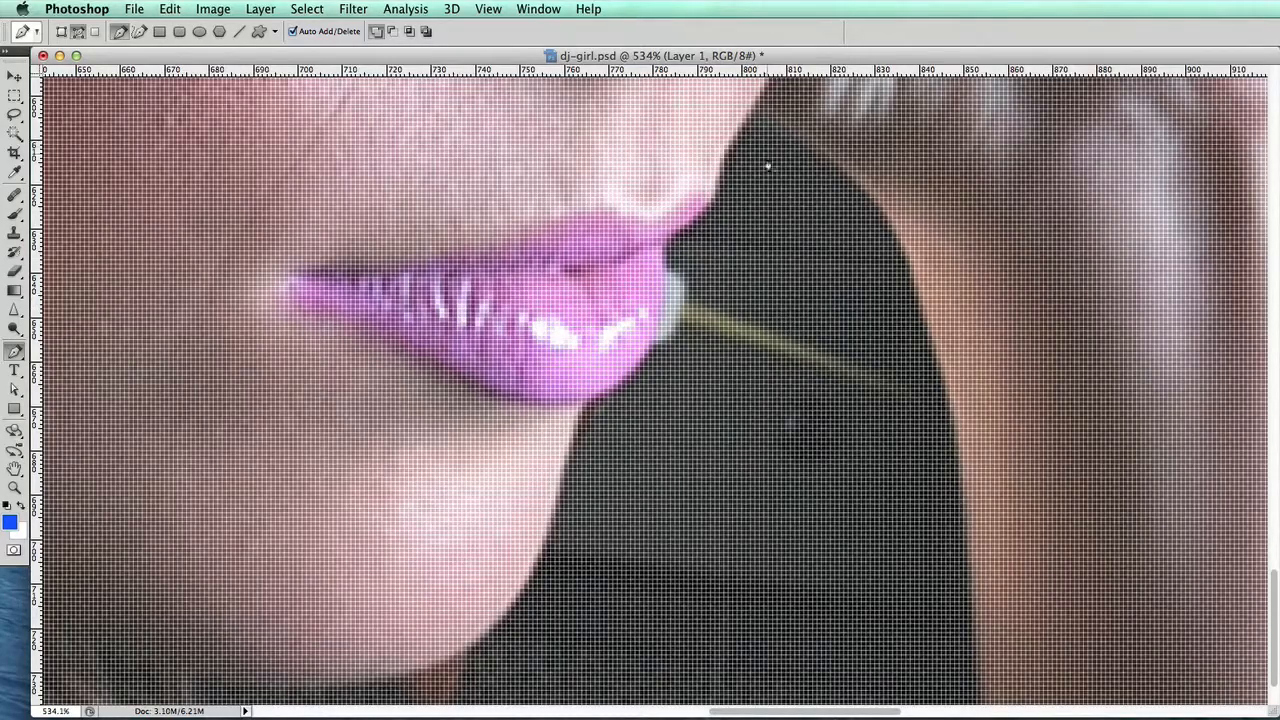
{"action": "mouse_move", "coordinate": [904, 312]}
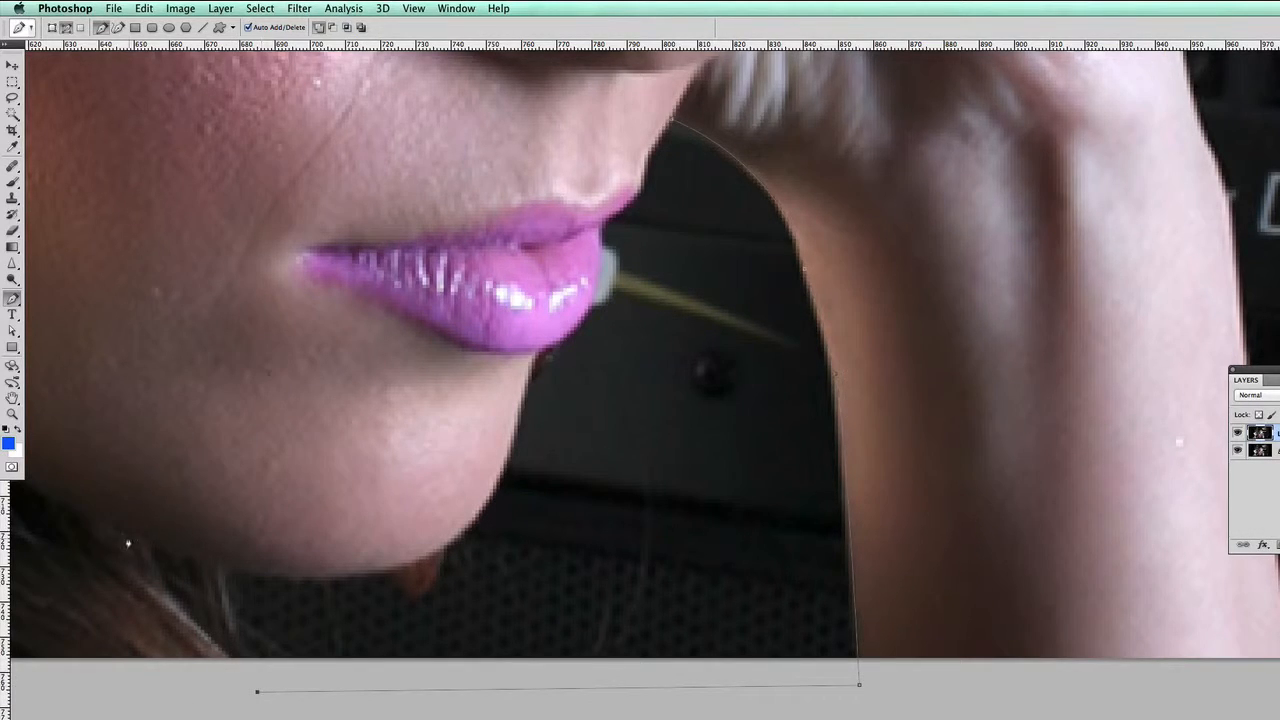
- Add the lower-left chin anchor and close the path back at its start point
{"action": "left_click", "coordinate": [144, 590]}
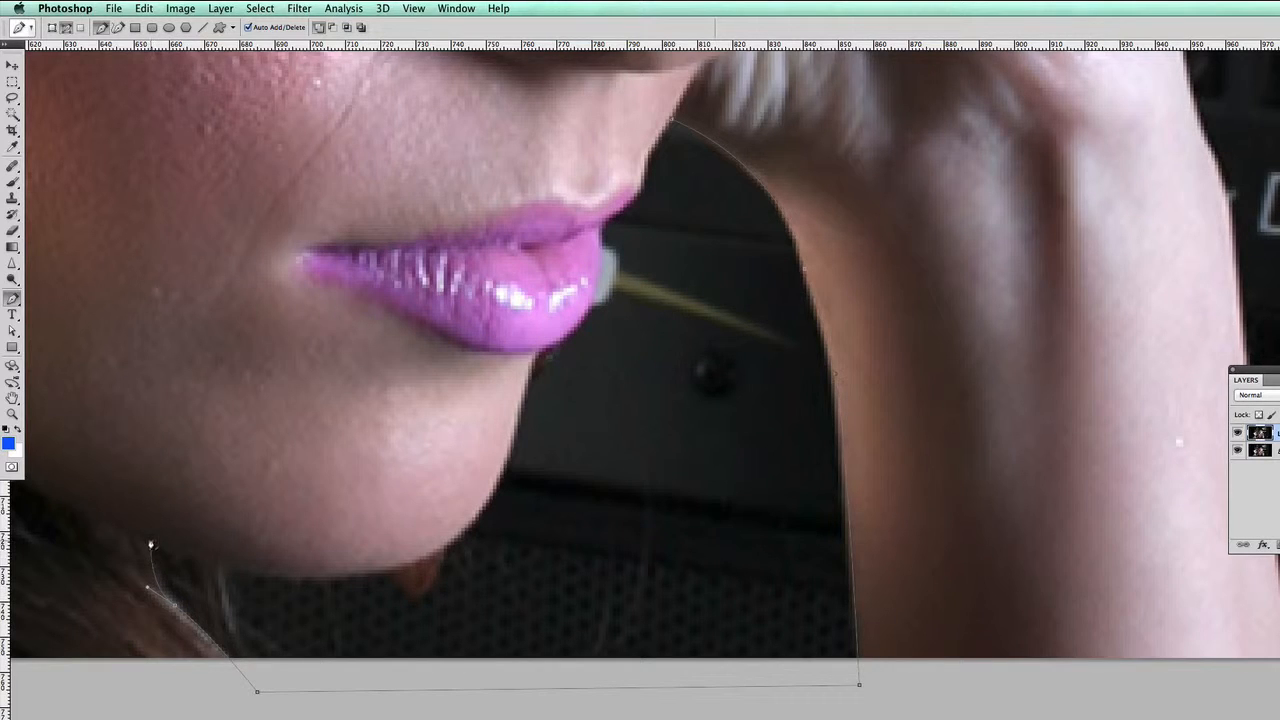
{"action": "left_click", "coordinate": [160, 608]}
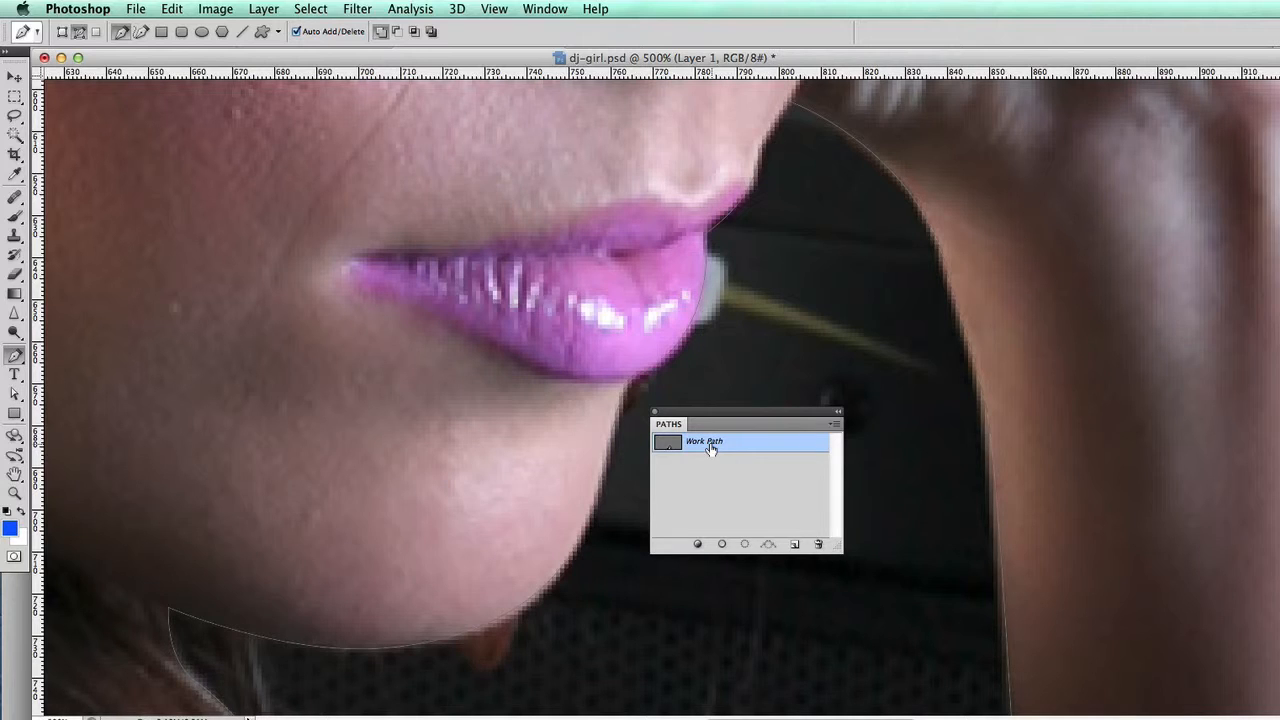
- Save the Work Path as a named path called 'chin'
{"action": "double_click", "coordinate": [704, 442]}
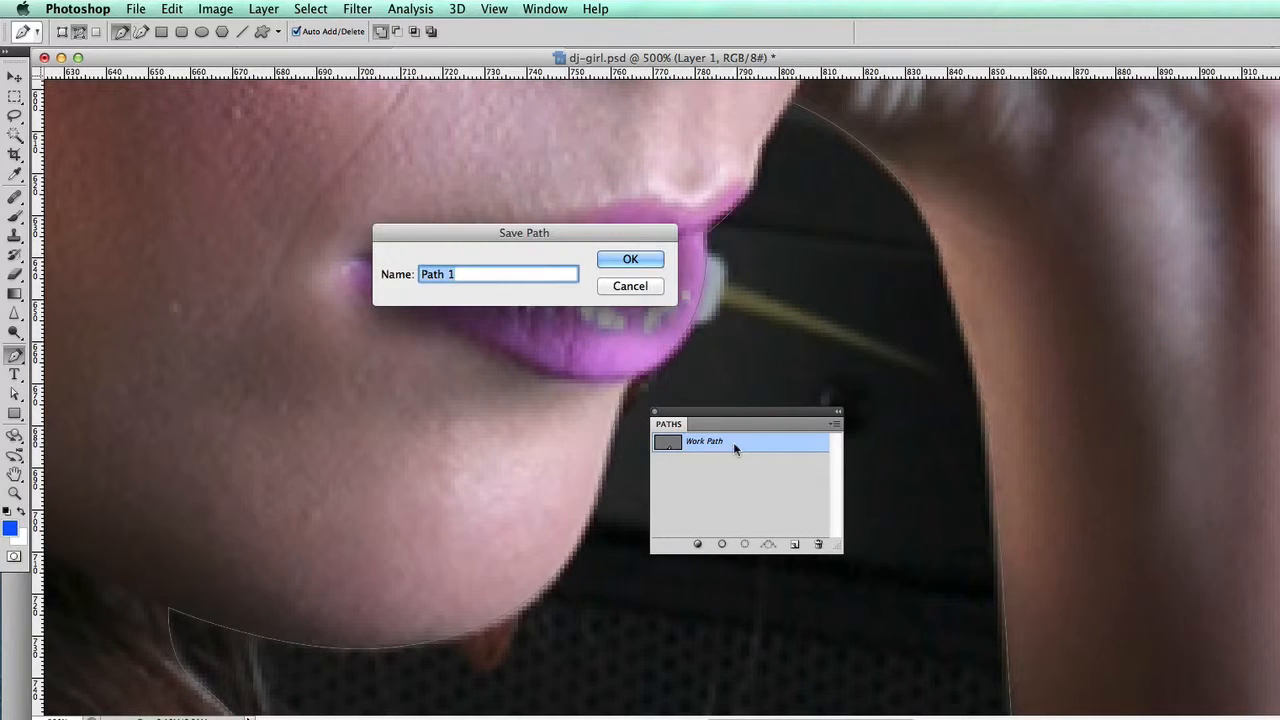
{"action": "mouse_move", "coordinate": [734, 444]}
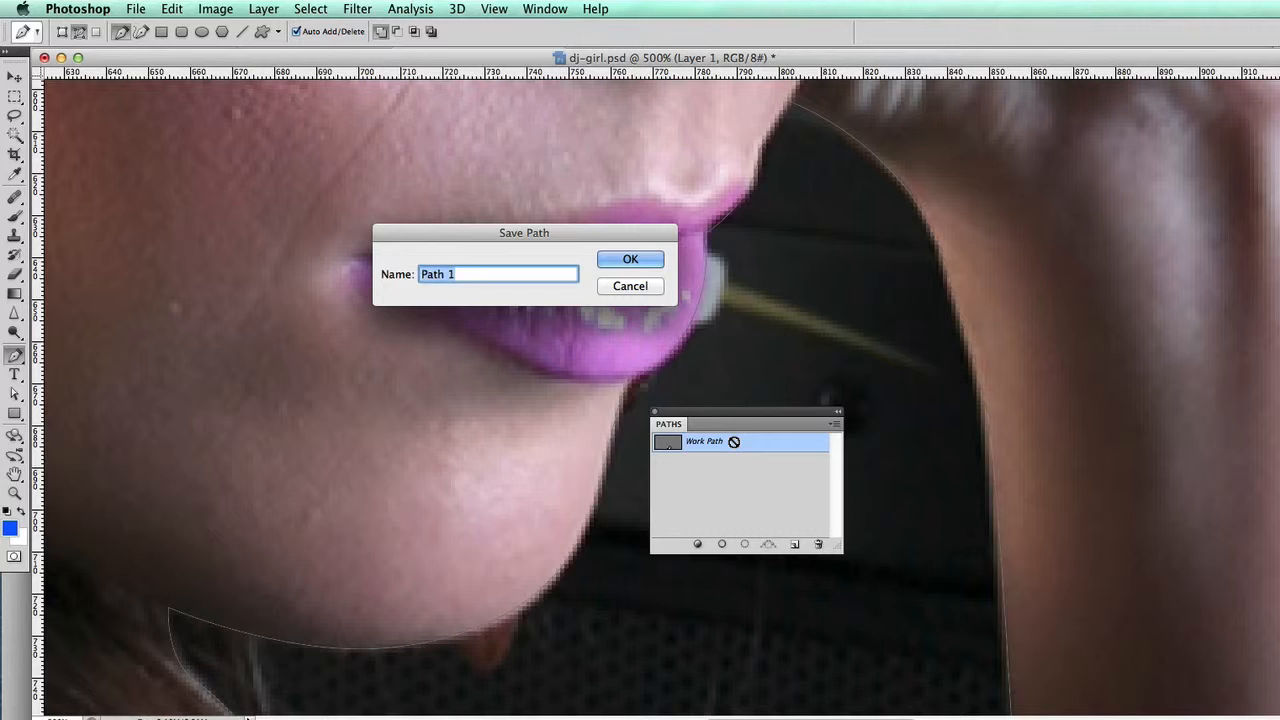
{"action": "left_click", "coordinate": [630, 260]}
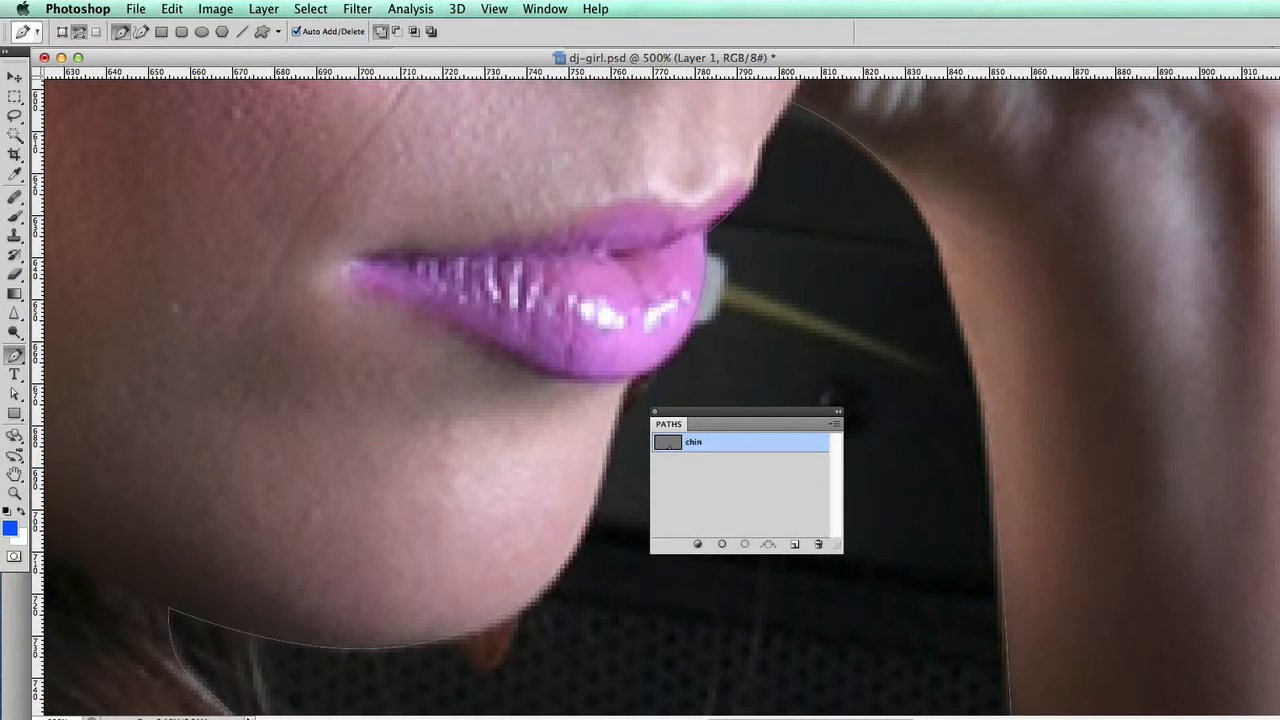